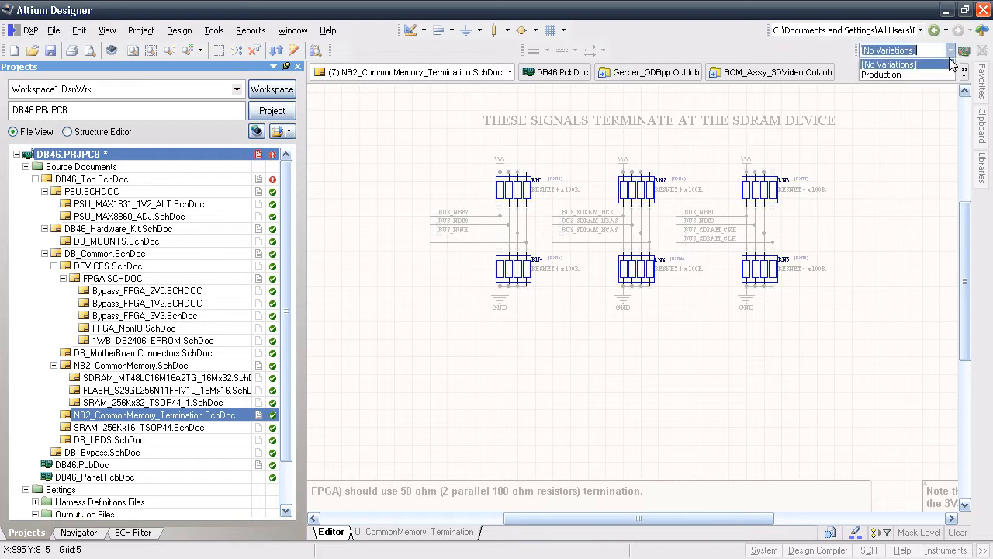
Leave the DB46 project's OutJob tabs and bring up the PCB_Stroboscope.PcbDoc board layout.
click(881, 75)
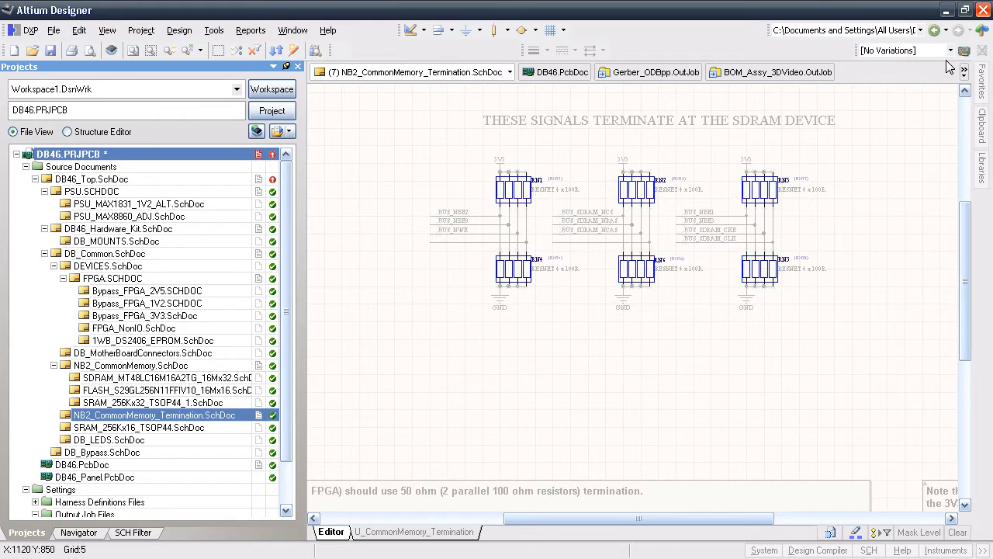
click(770, 71)
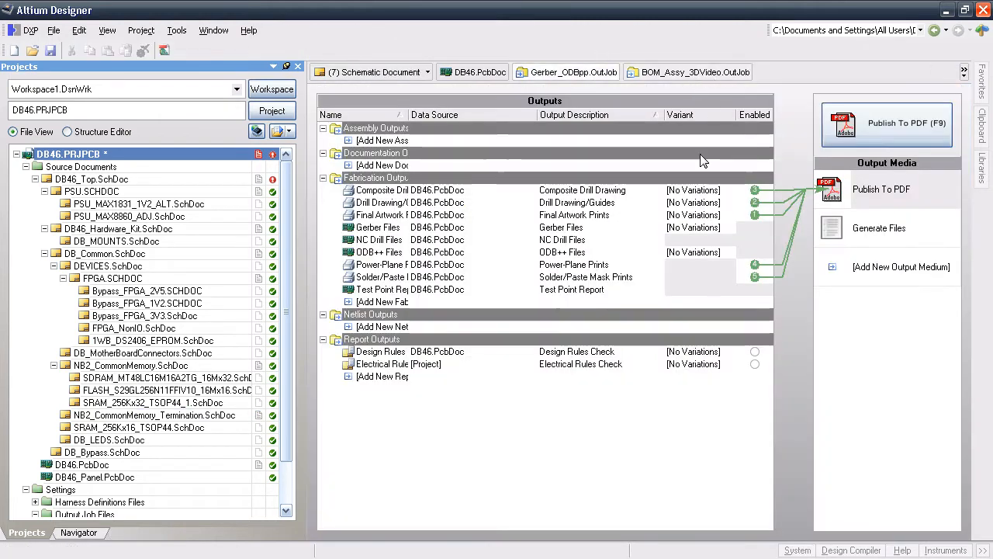
click(728, 189)
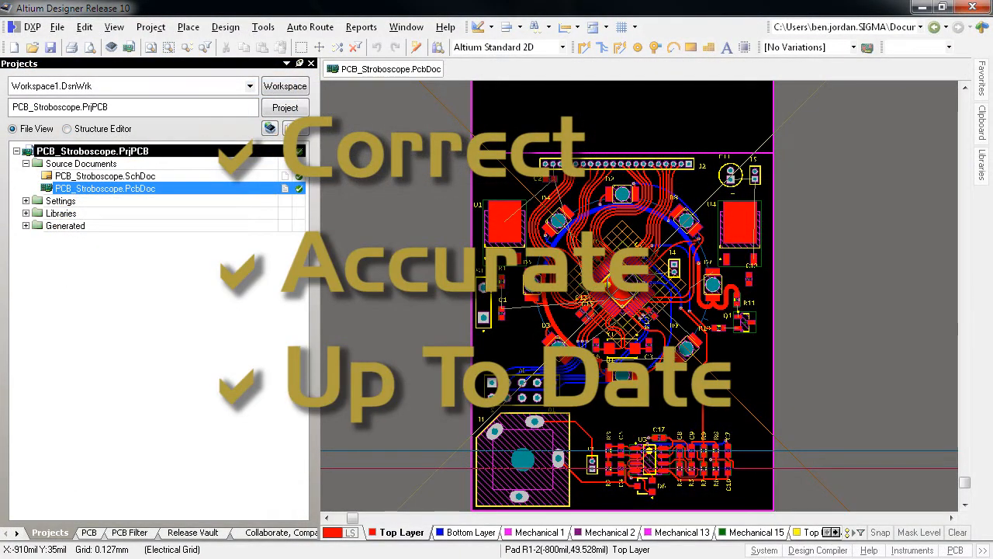
Bring up Configuration Manager for PCB_Stroboscope.PrjPCB, keeping Local Vault as the release vault.
click(150, 27)
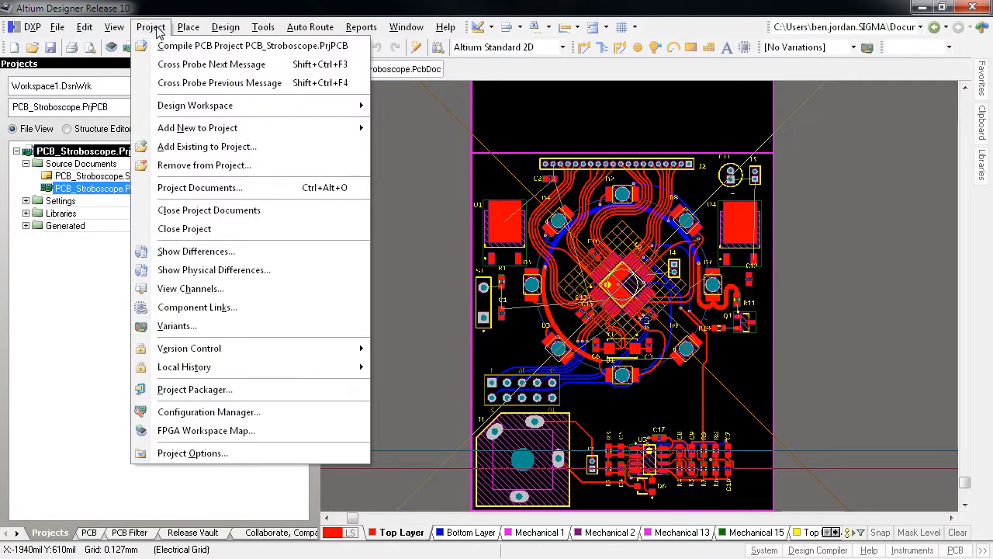
mouse_move(208, 413)
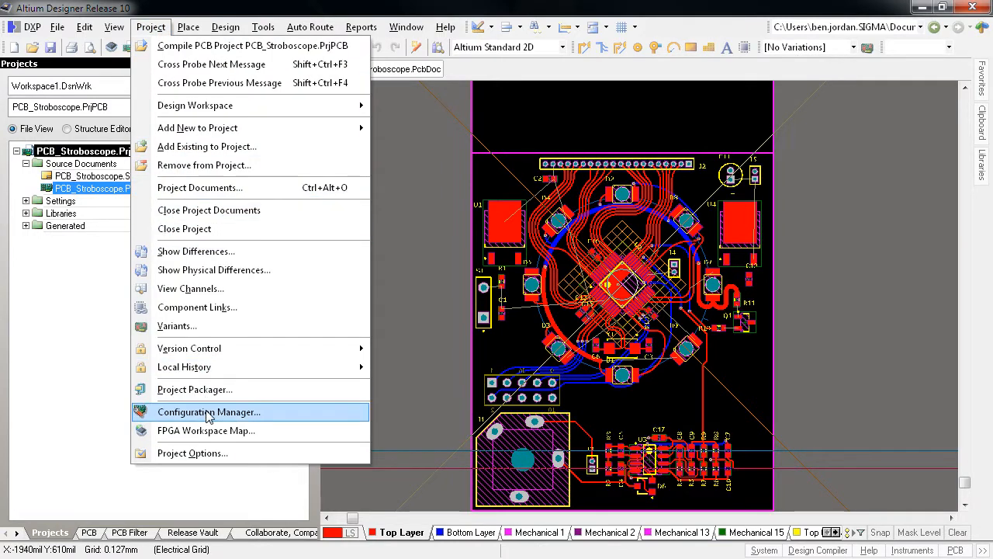
click(208, 412)
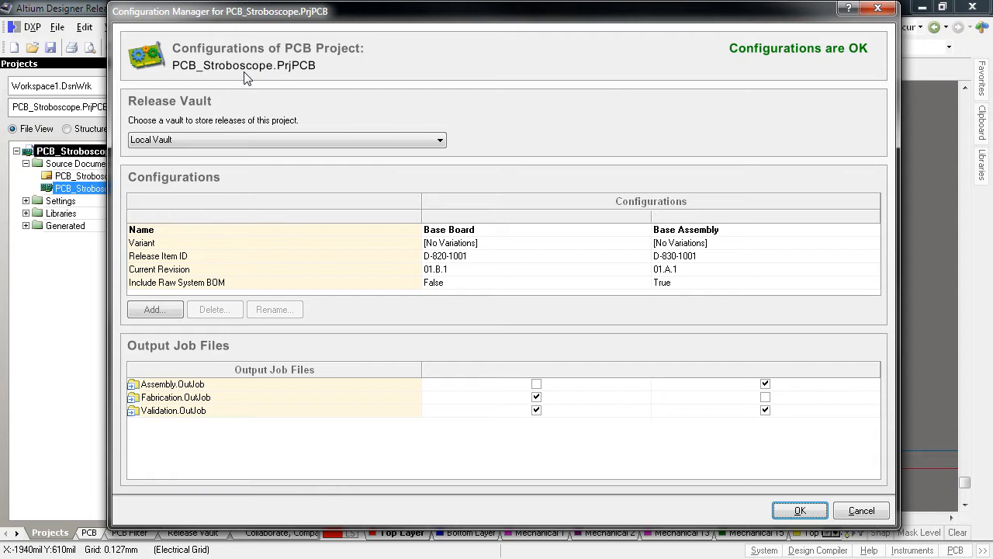
mouse_move(242, 102)
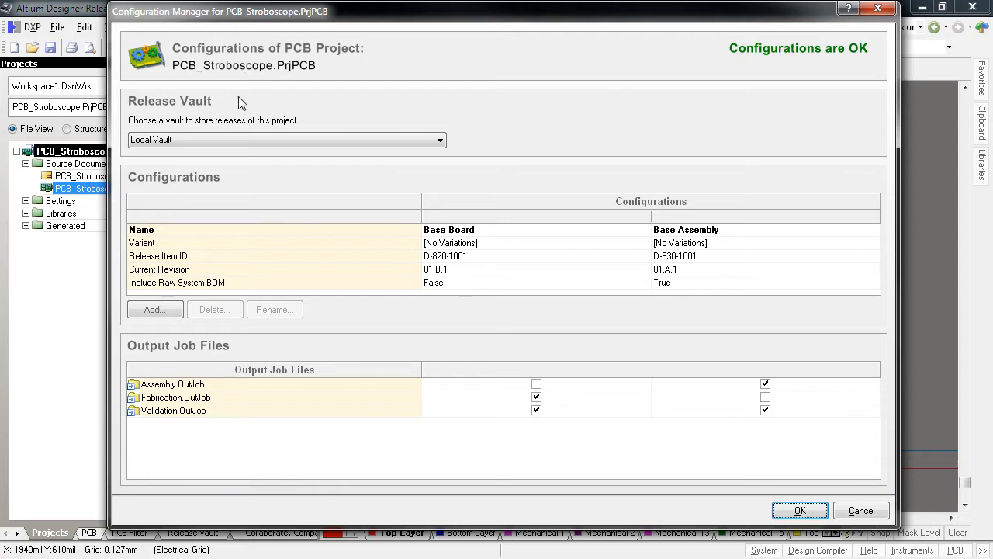
mouse_move(170, 109)
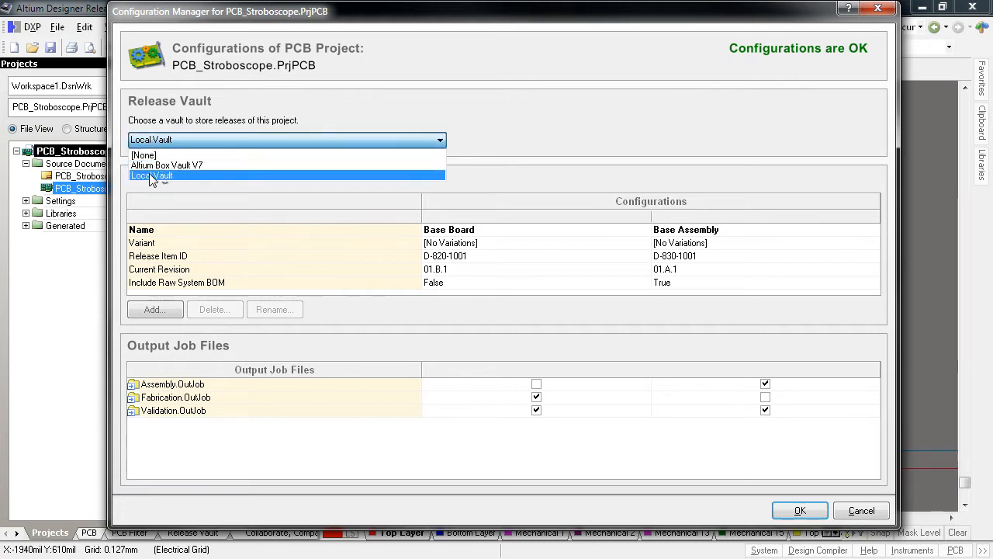
click(152, 176)
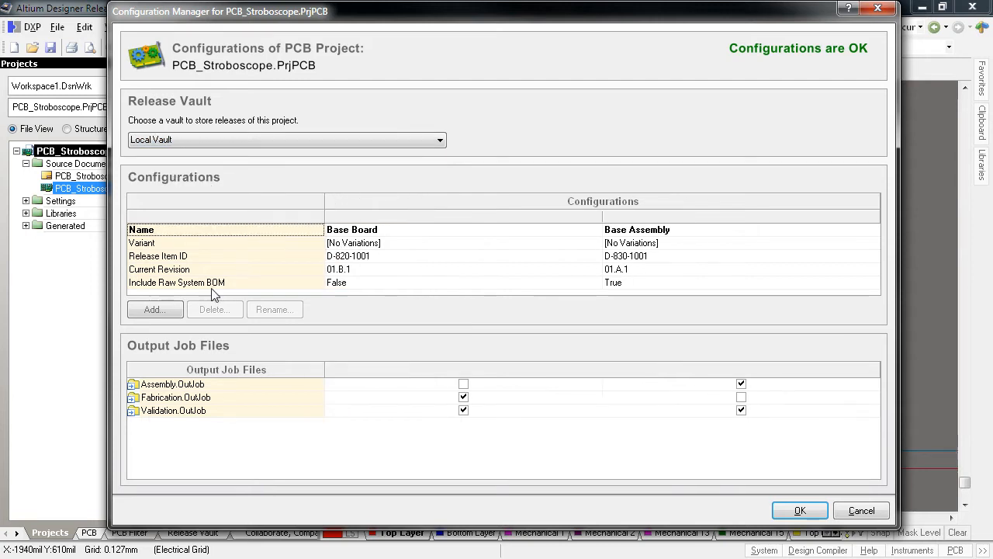
Add new project configurations, giving Configuration 1 through Configuration 5 beside Base Board and Base Assembly.
click(155, 309)
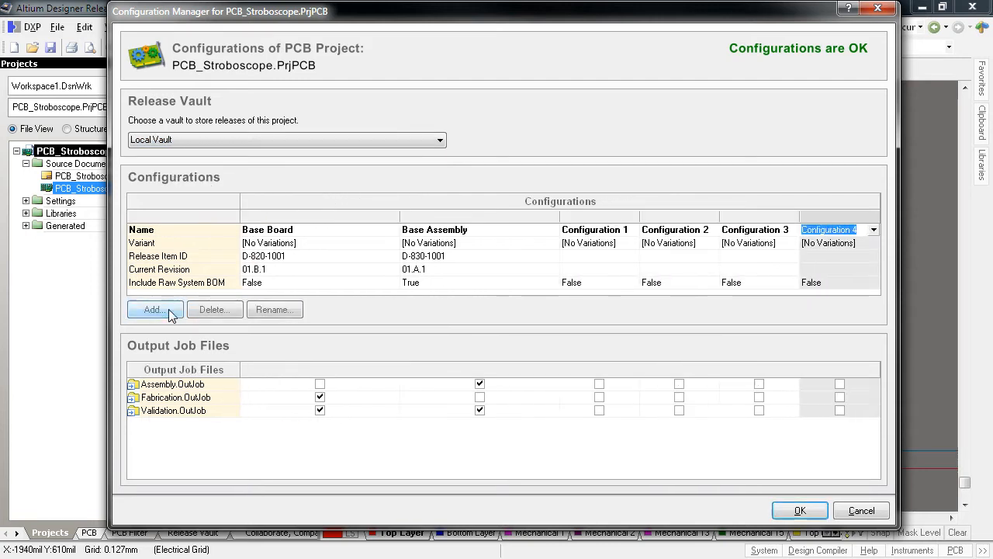
click(155, 309)
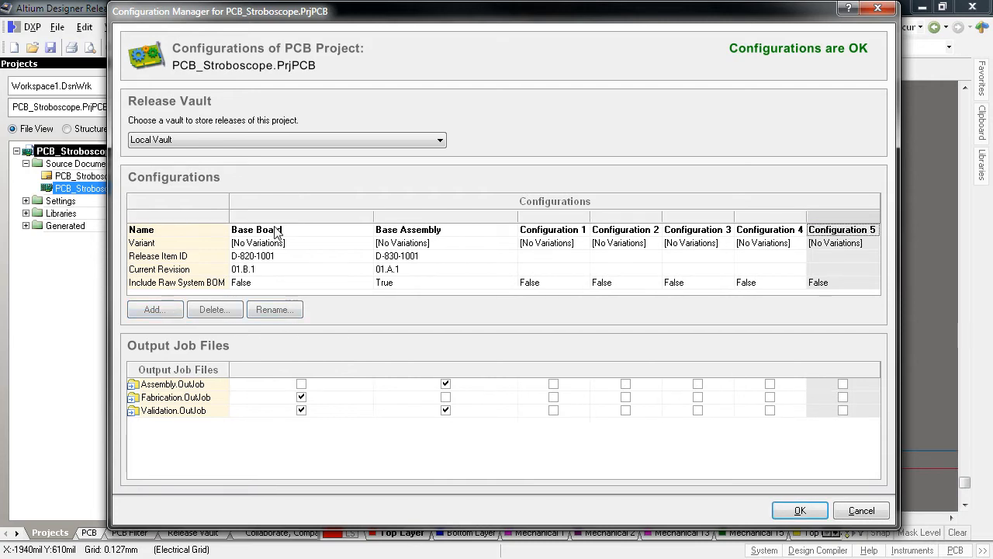
click(408, 230)
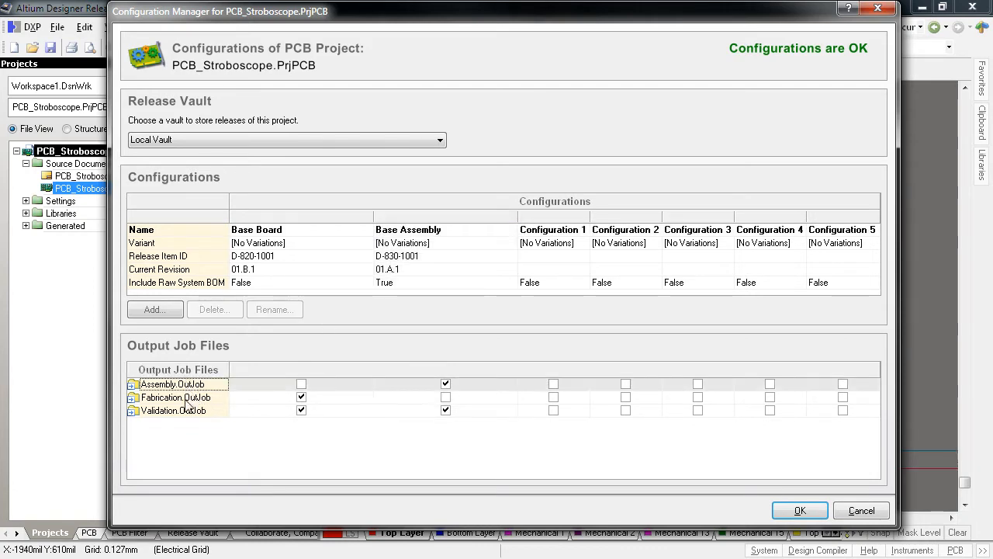
Toggle Base Board's Output Job Files checkboxes, keeping Validation.OutJob included, and accept the changes with OK.
click(301, 410)
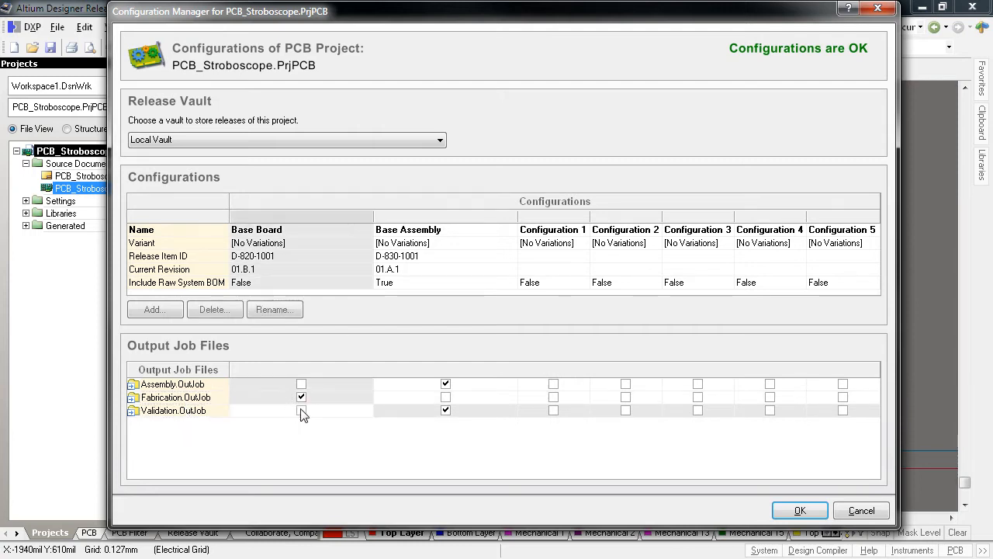
click(301, 410)
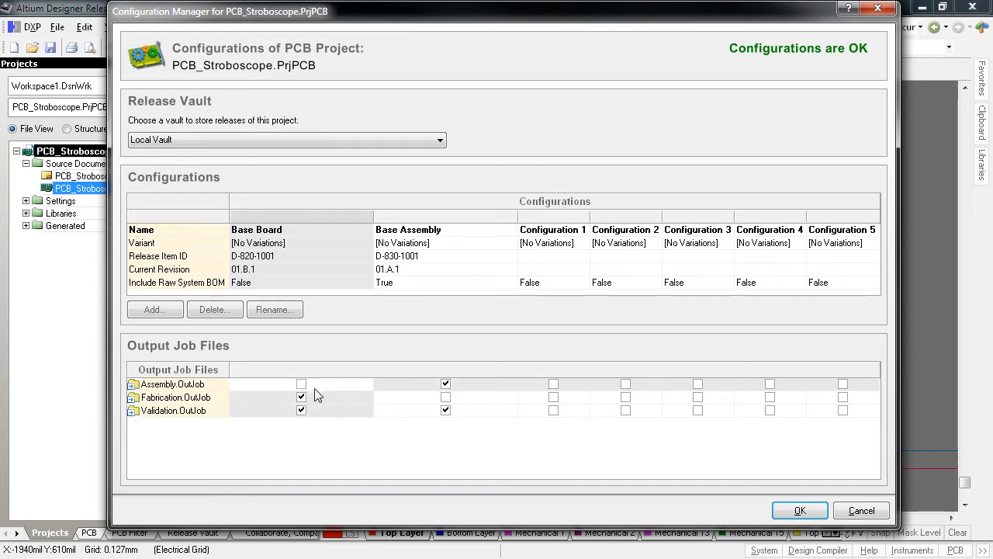
click(301, 383)
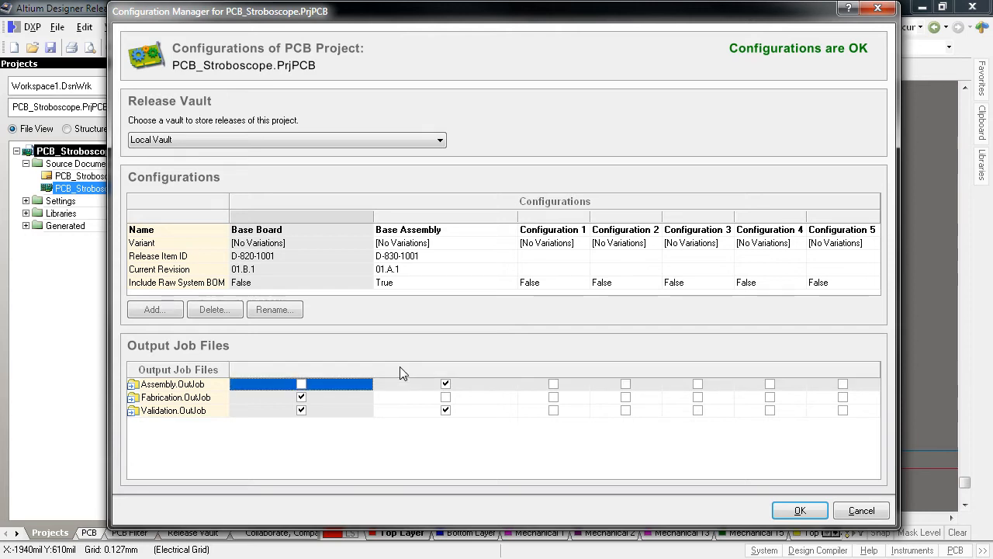
mouse_move(759, 526)
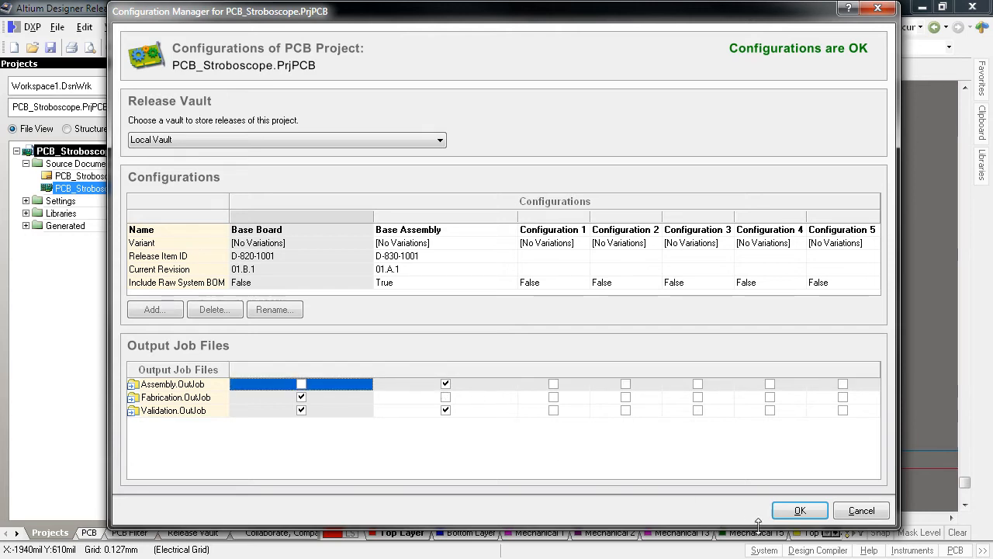
click(799, 509)
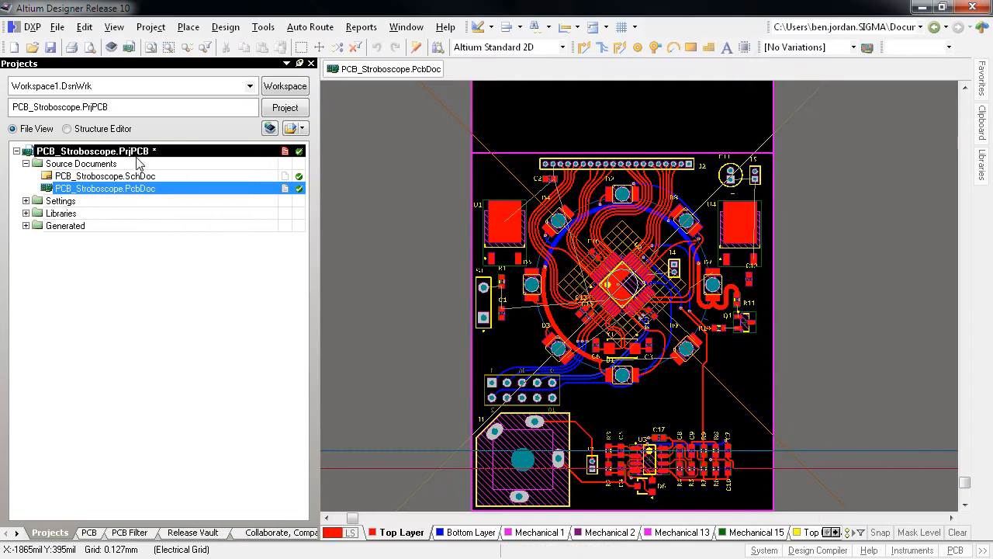
Set Validation.OutJob's variant scope to choose one variant for the whole document.
click(26, 200)
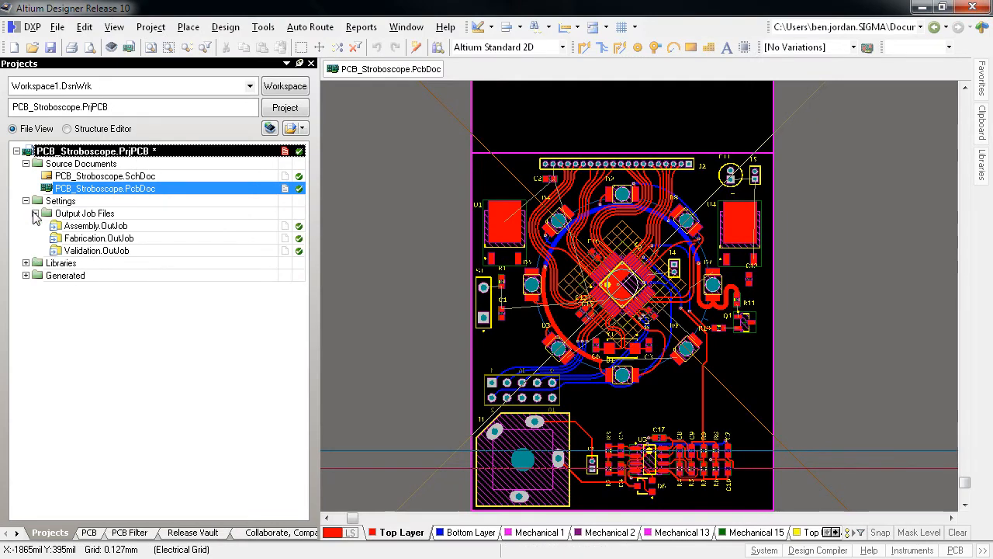
double_click(98, 239)
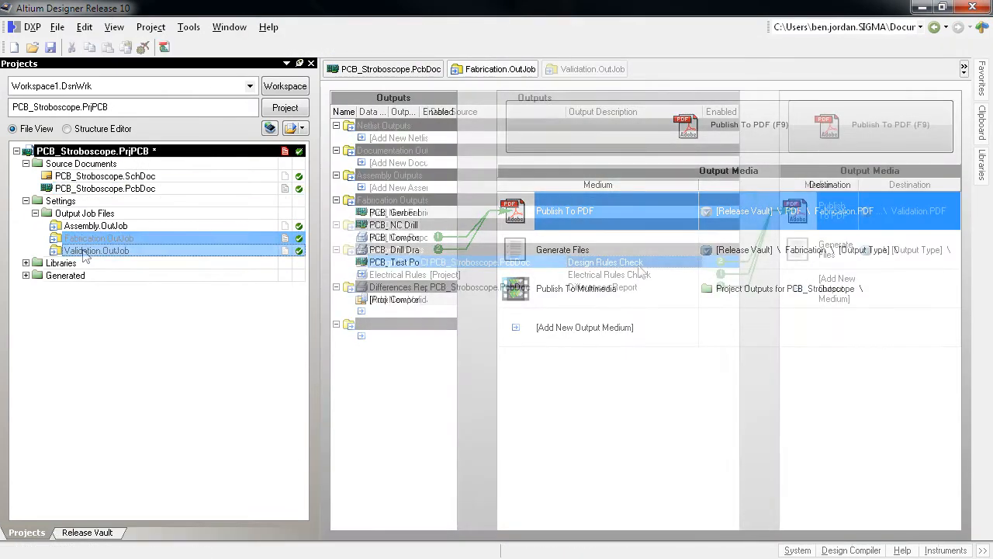
click(188, 26)
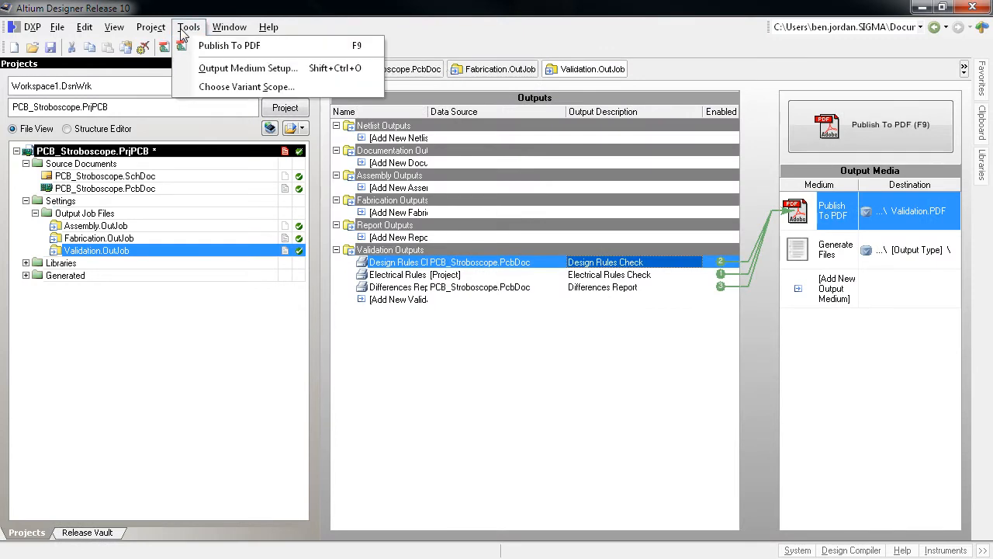
click(245, 86)
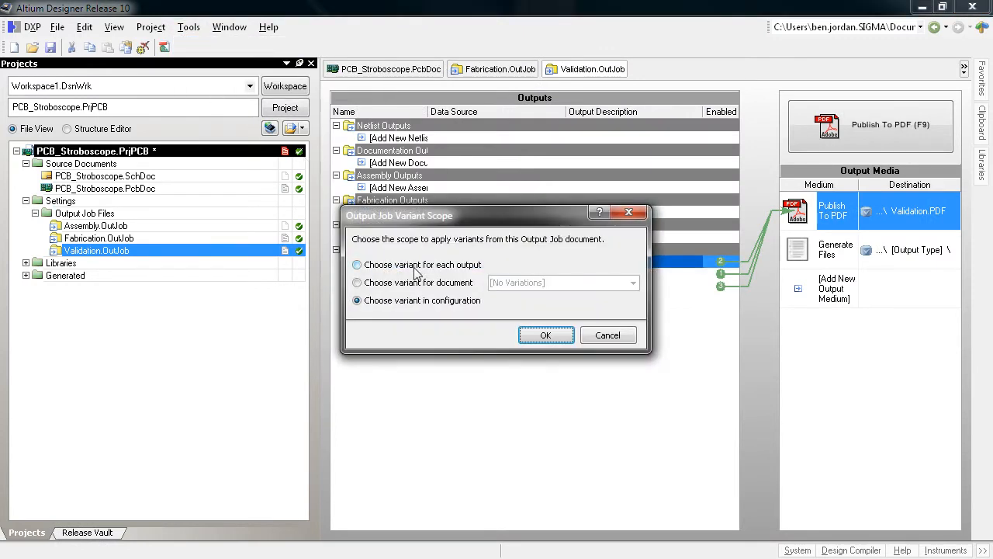
click(357, 283)
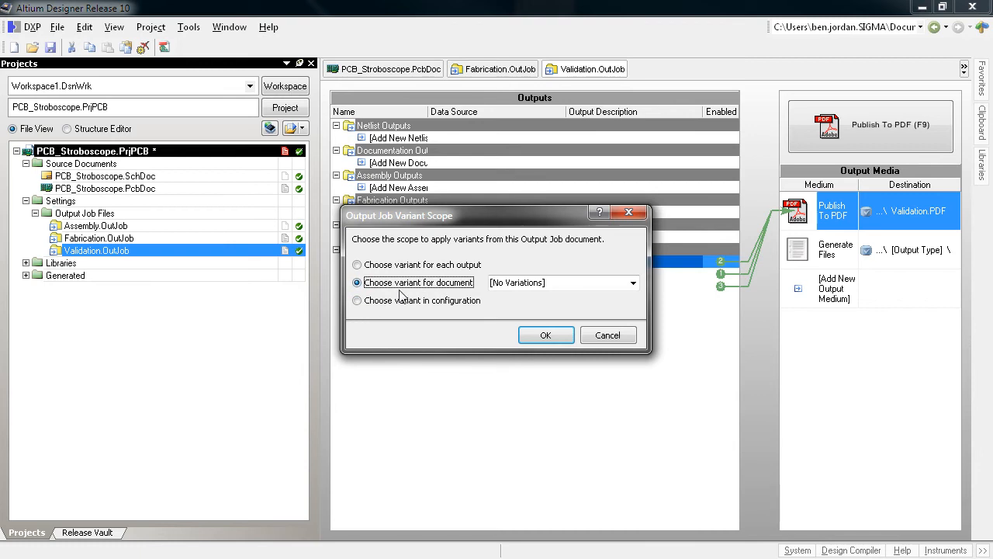
click(357, 301)
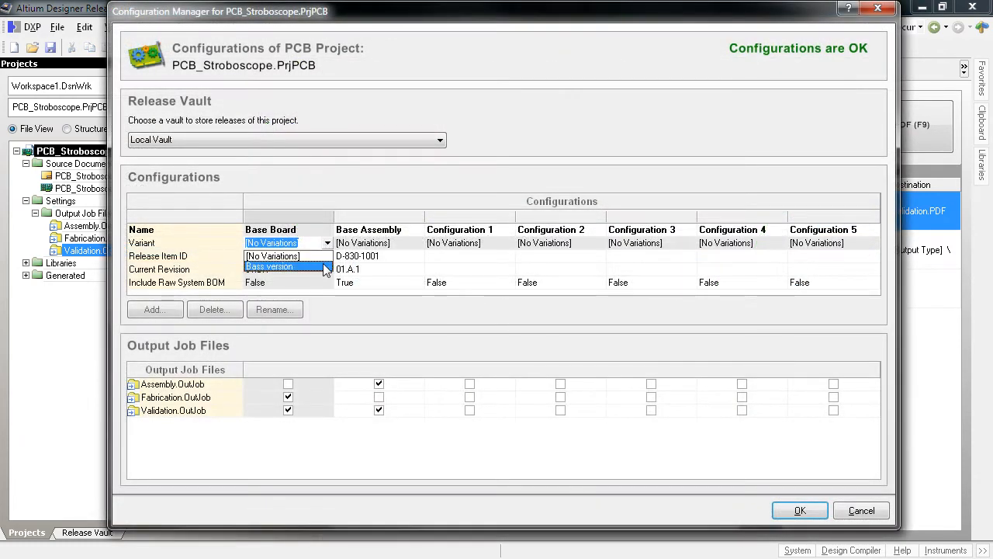
Assign the Base version variant to both Base Board and Base Assembly.
click(270, 267)
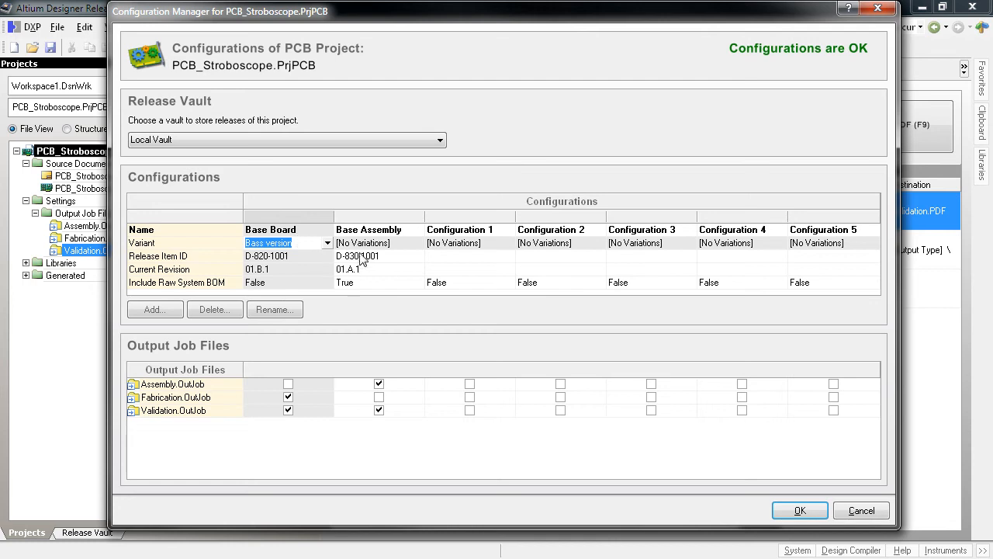
click(379, 242)
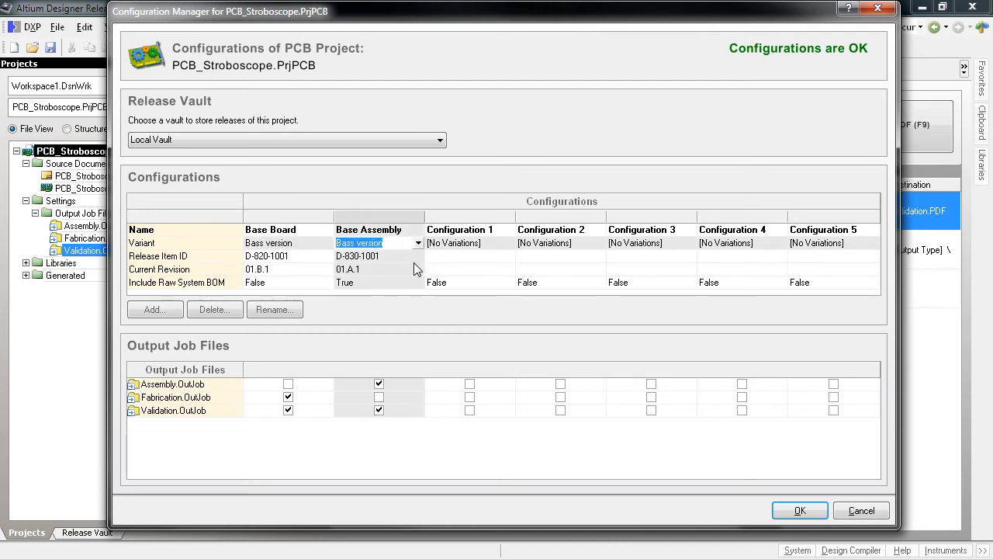
click(378, 383)
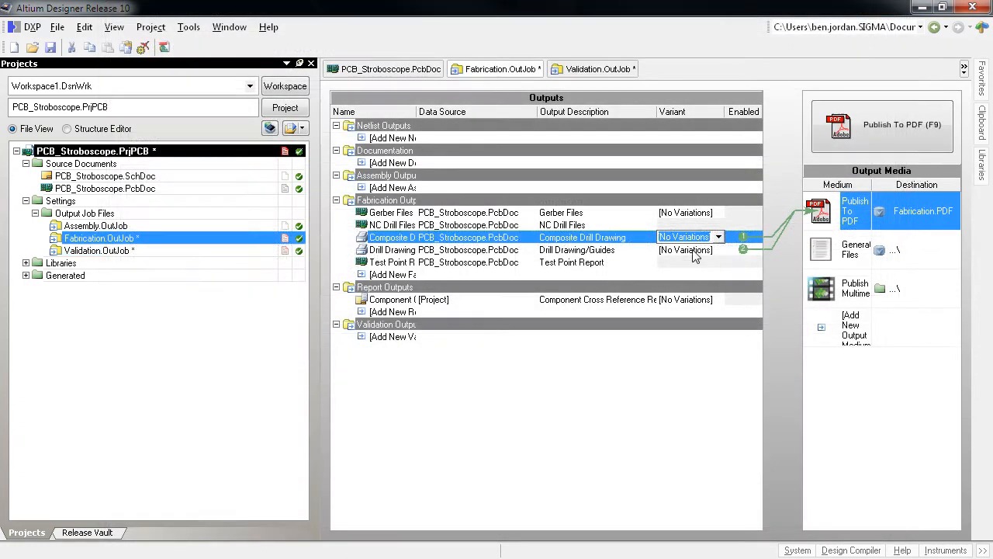
Set Fabrication.OutJob's composite drill drawing and drill drawing guides outputs to Base version.
click(686, 236)
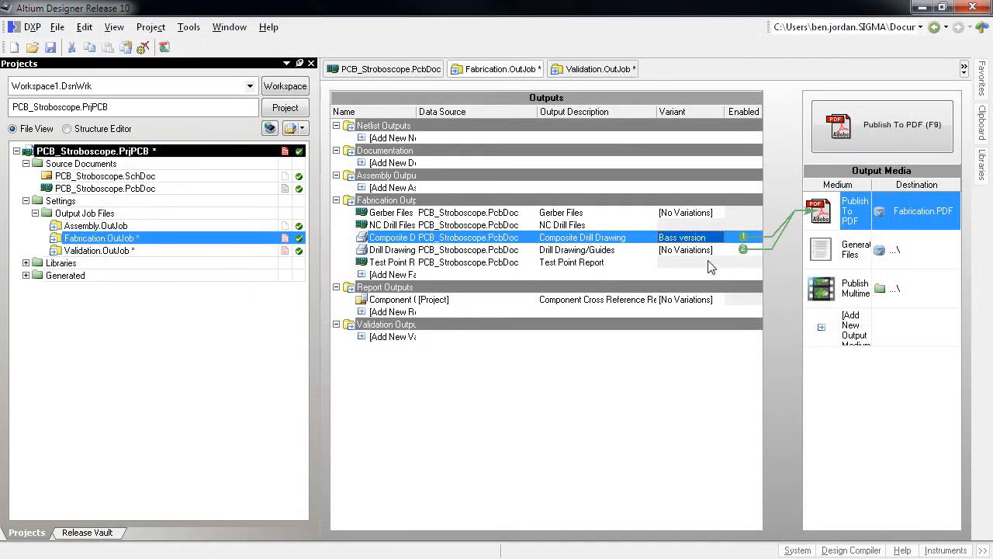
click(683, 249)
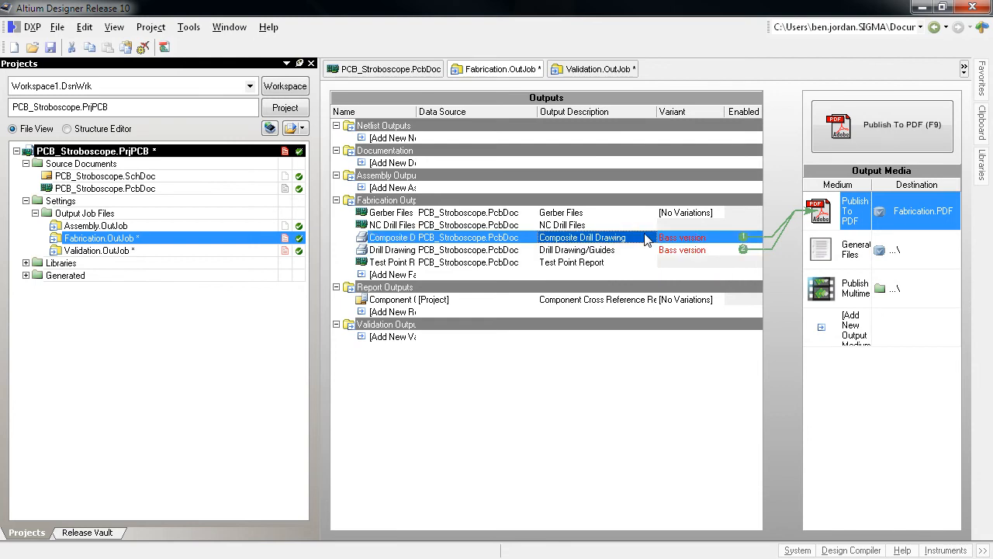
Reopen Configuration Manager from the project's right-click menu to reveal the Configurations in Error warning.
right_click(93, 151)
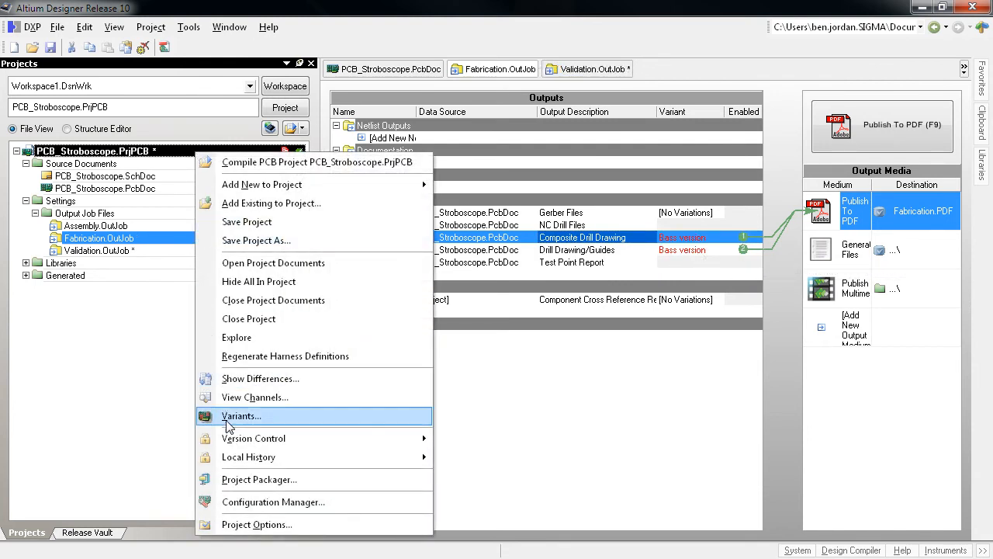
click(273, 501)
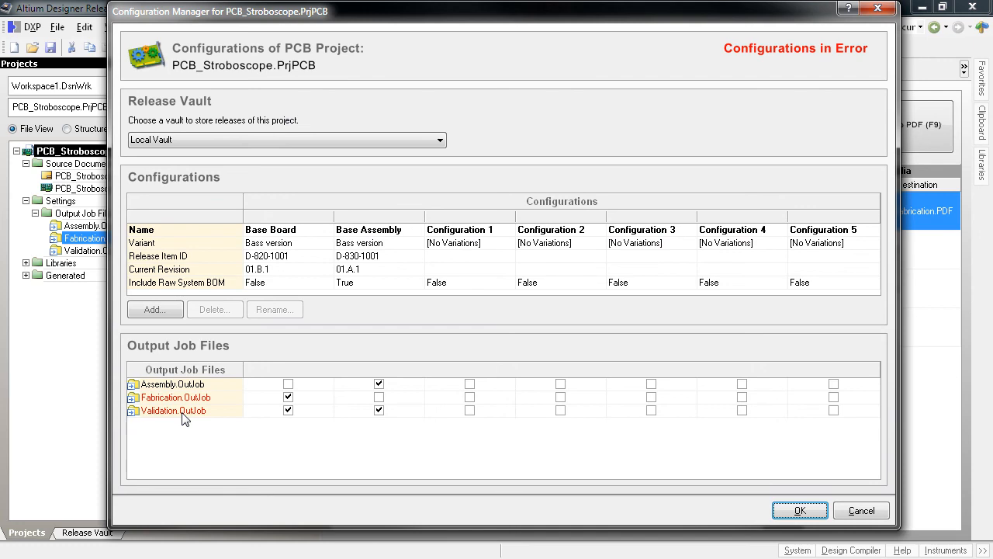
mouse_move(185, 410)
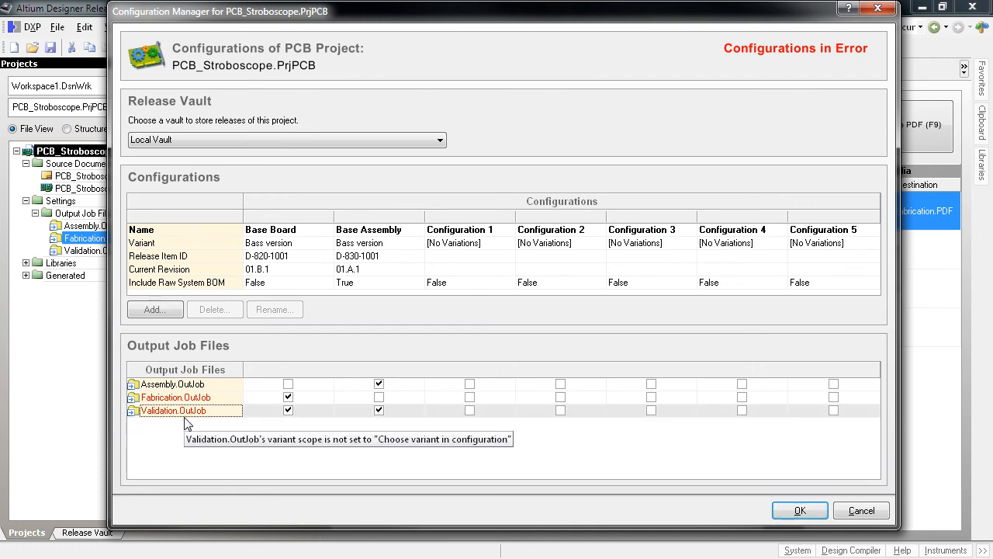